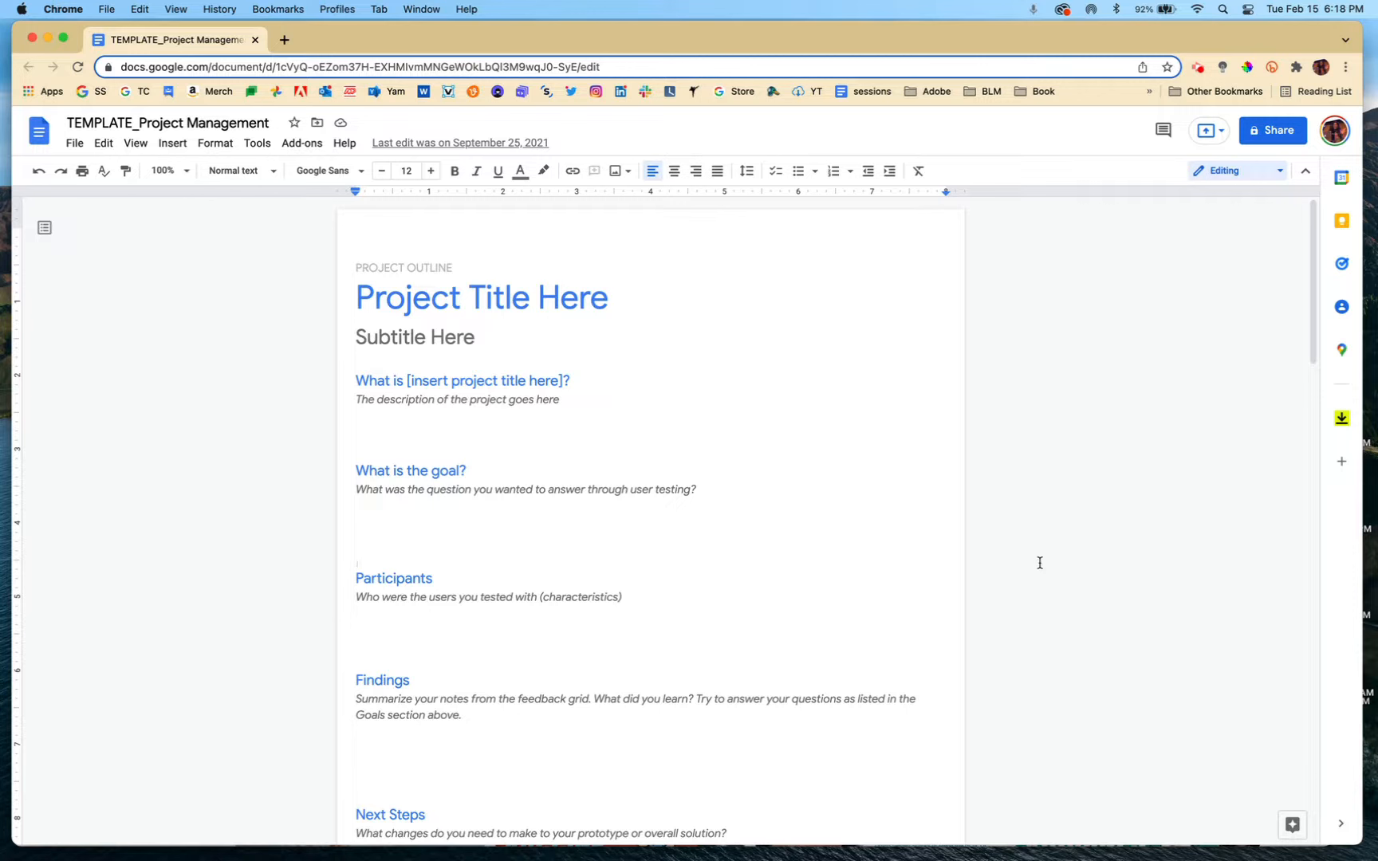
mouse_move(1054, 561)
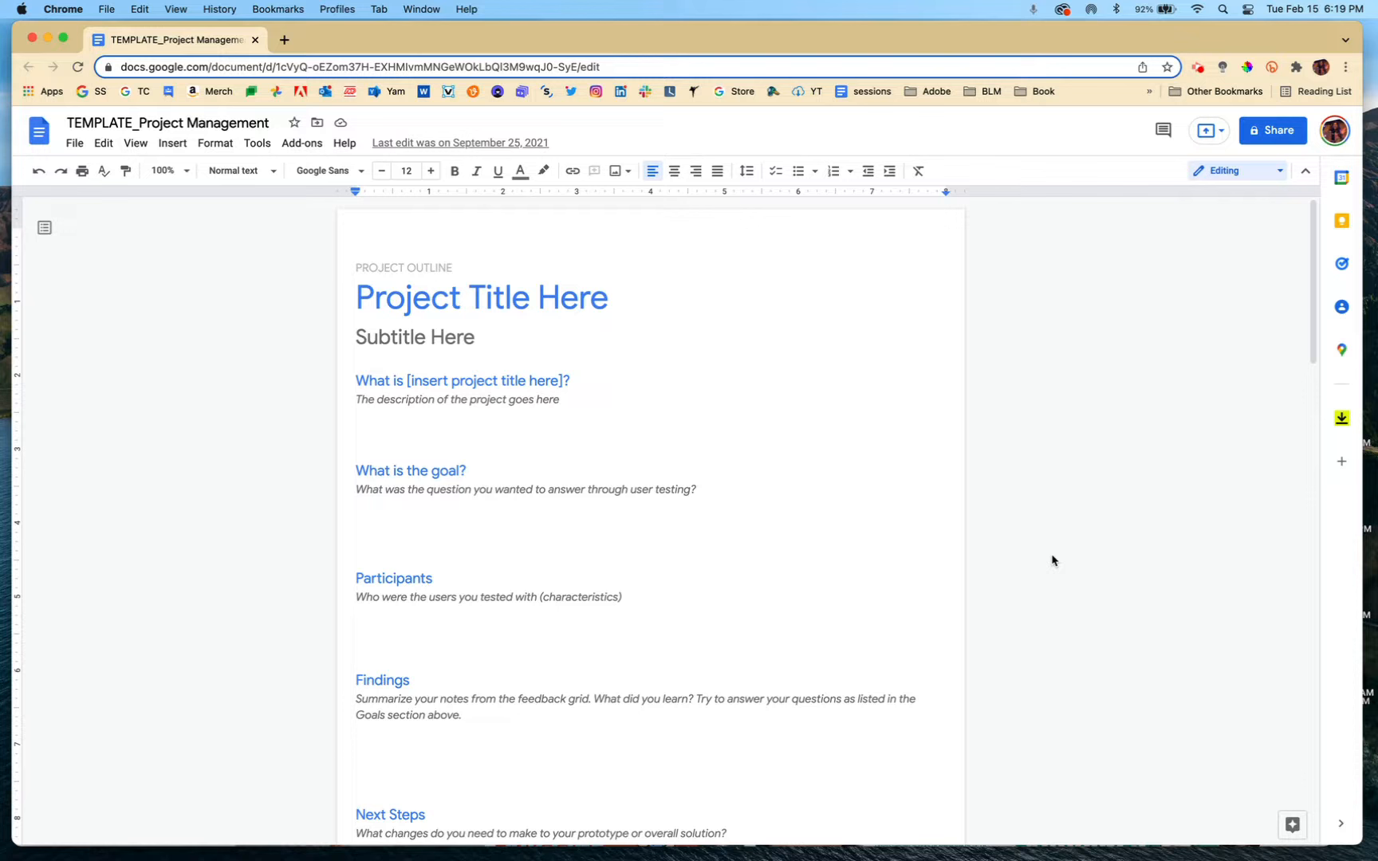
mouse_move(856, 369)
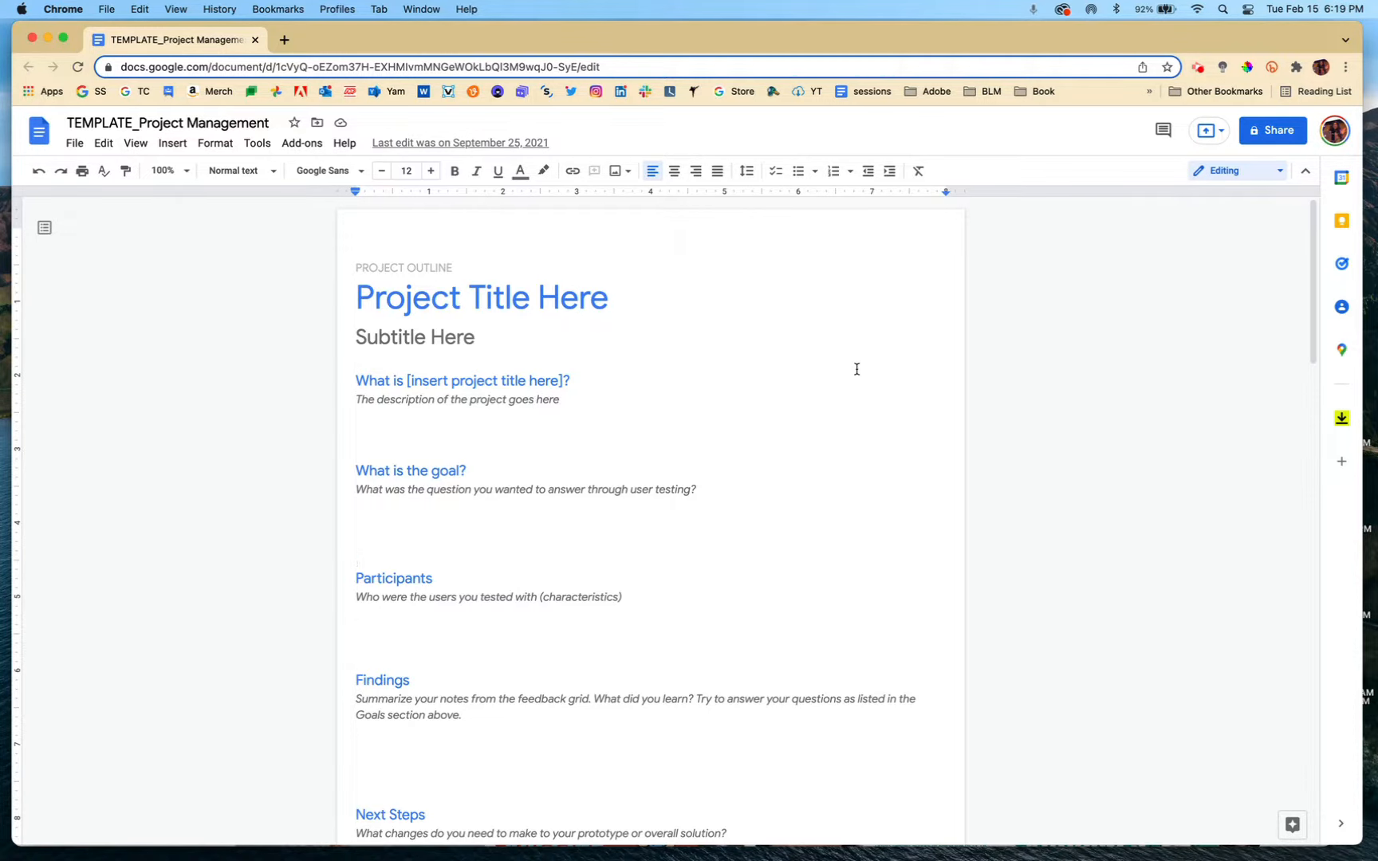
mouse_move(497, 23)
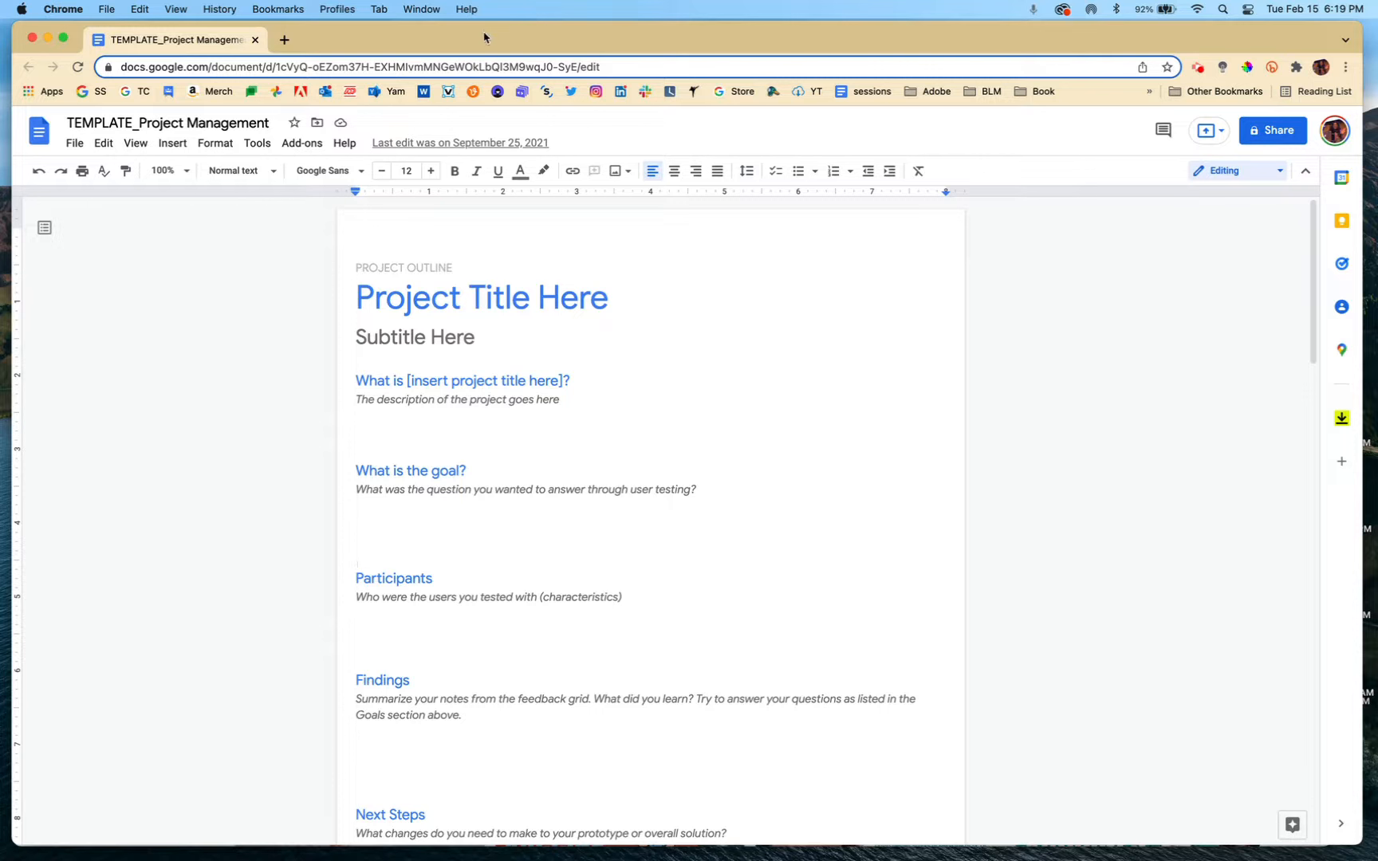
mouse_move(250, 300)
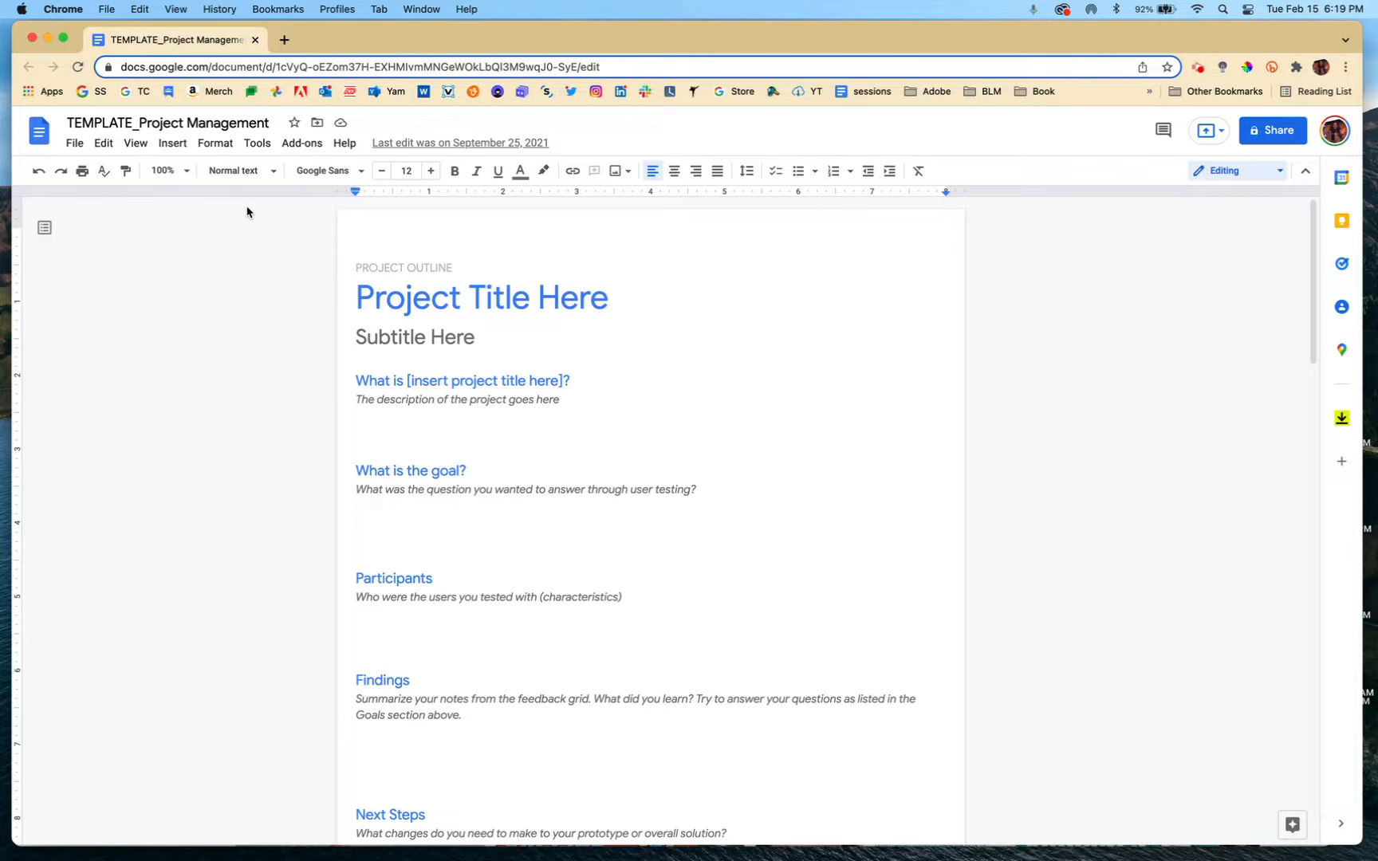
Share the template so anyone with the link has Viewer access, then close sharing
scroll("down", 3)
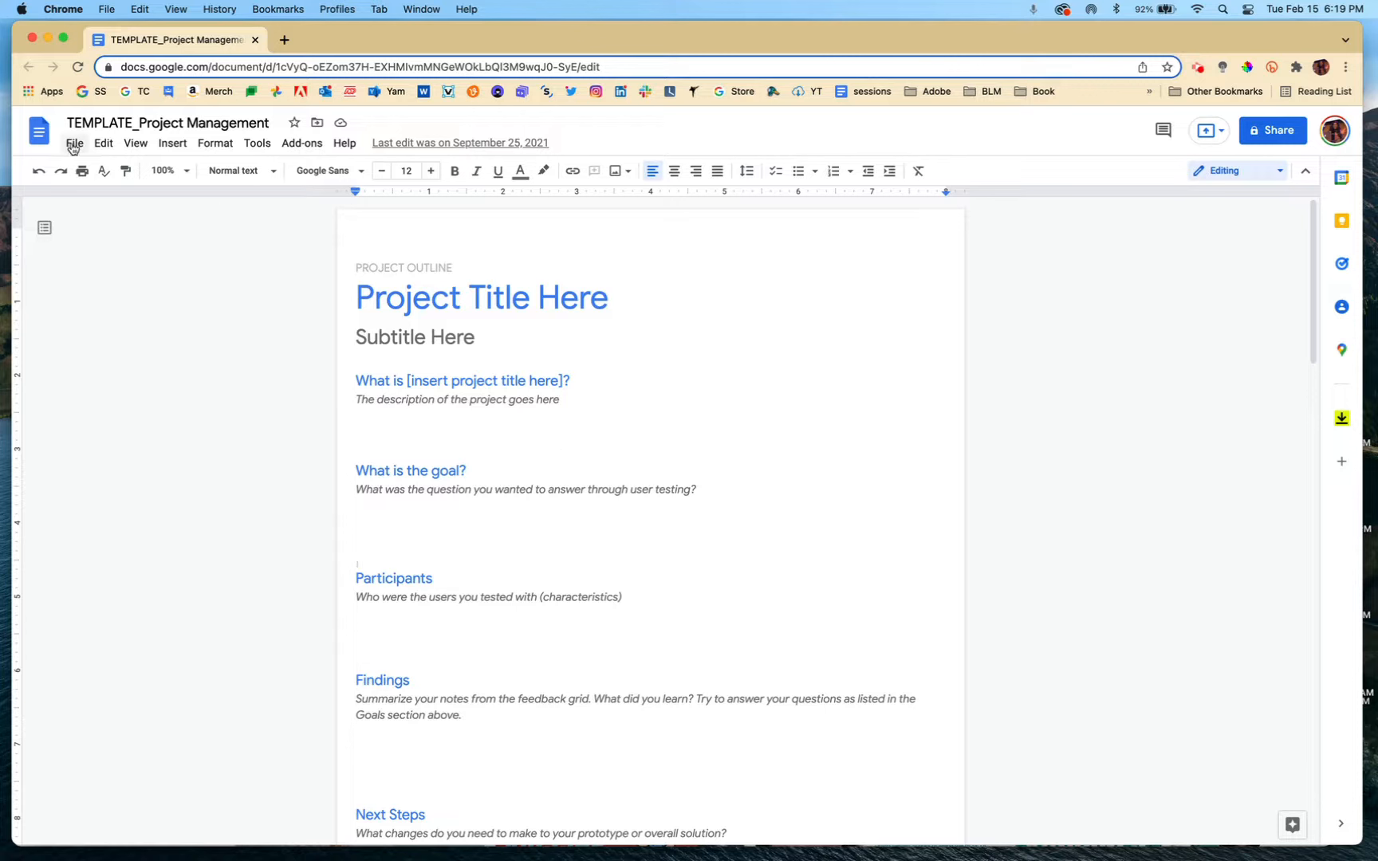
left_click(74, 143)
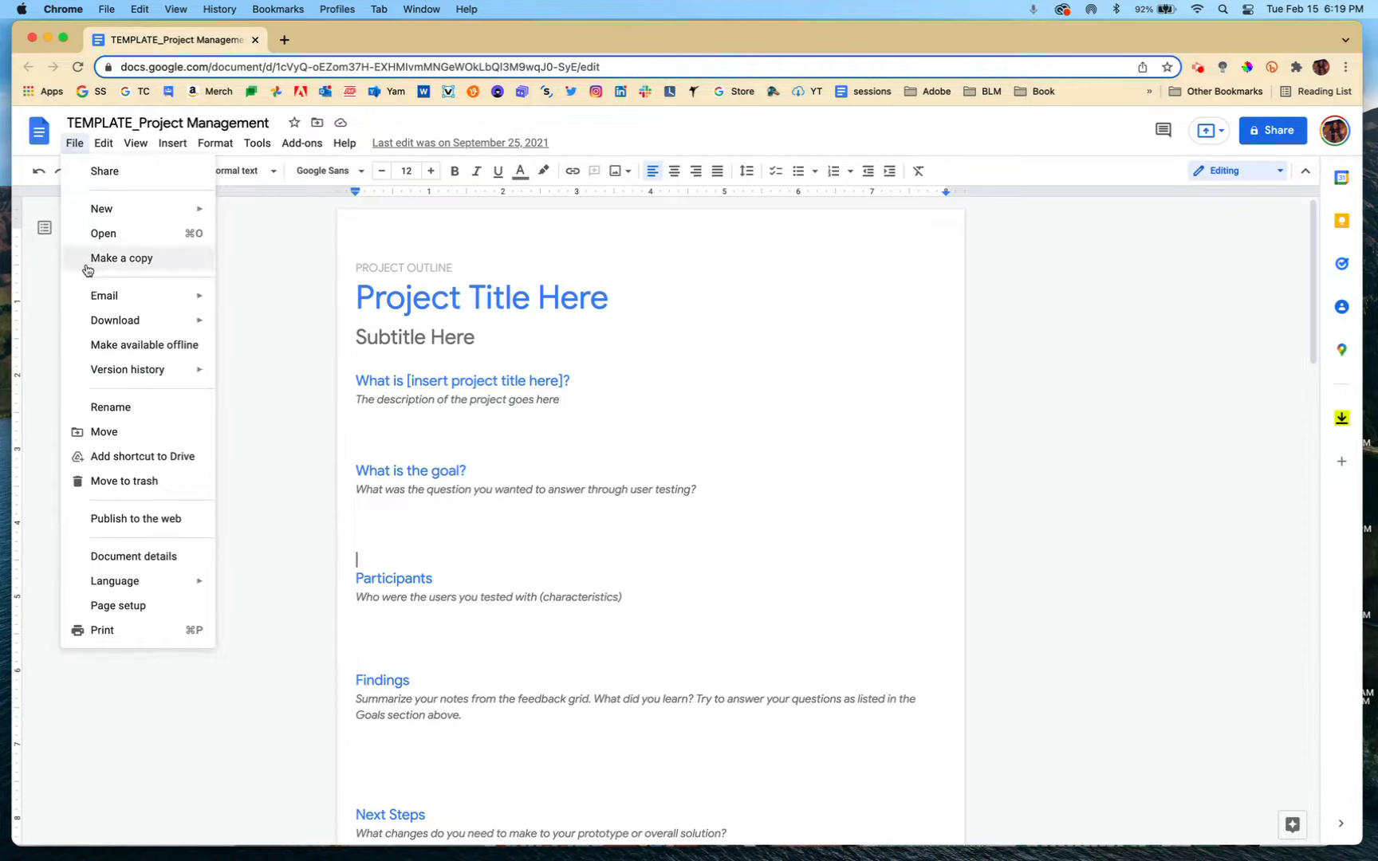
mouse_move(762, 317)
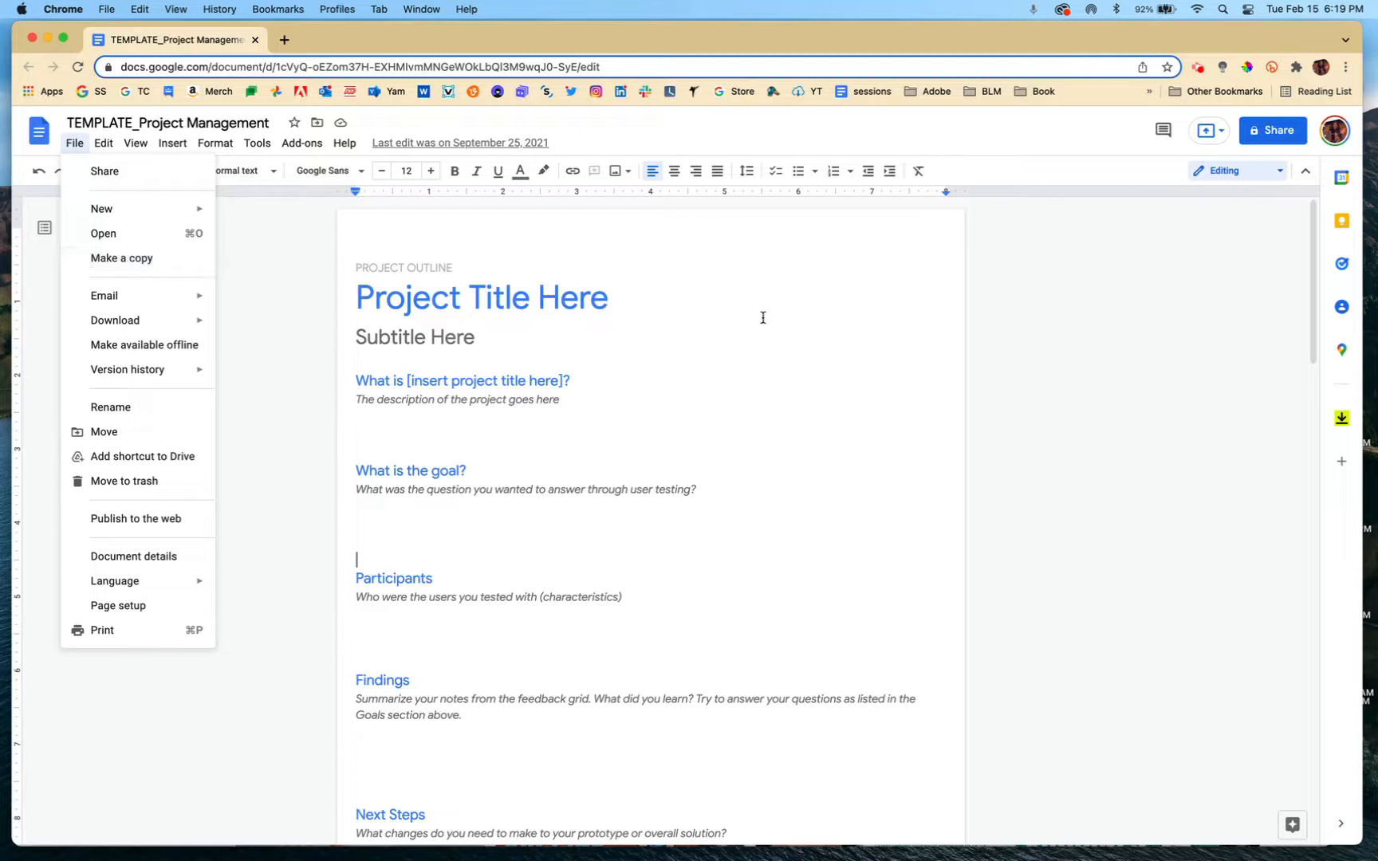
mouse_move(1128, 342)
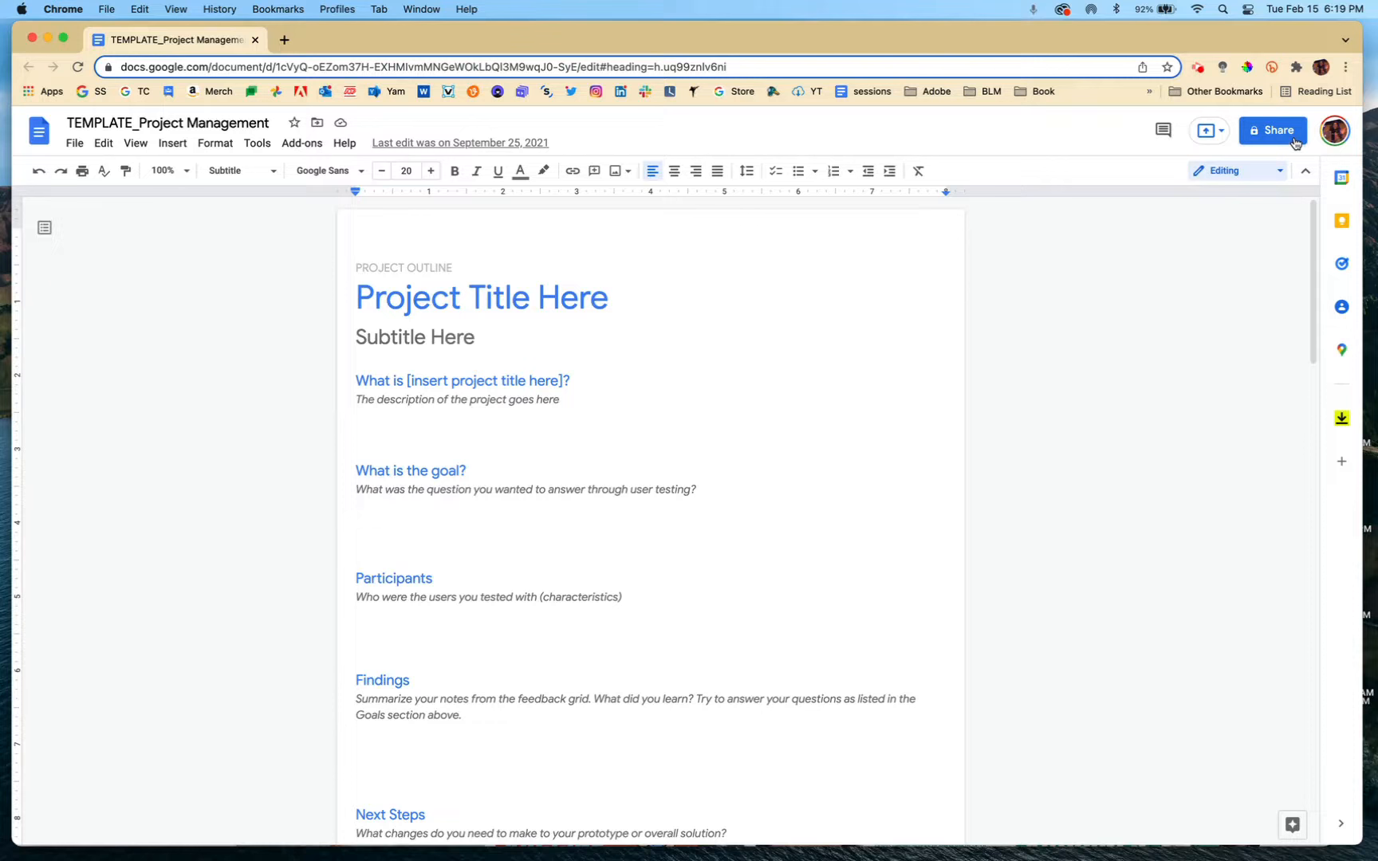
mouse_move(1251, 138)
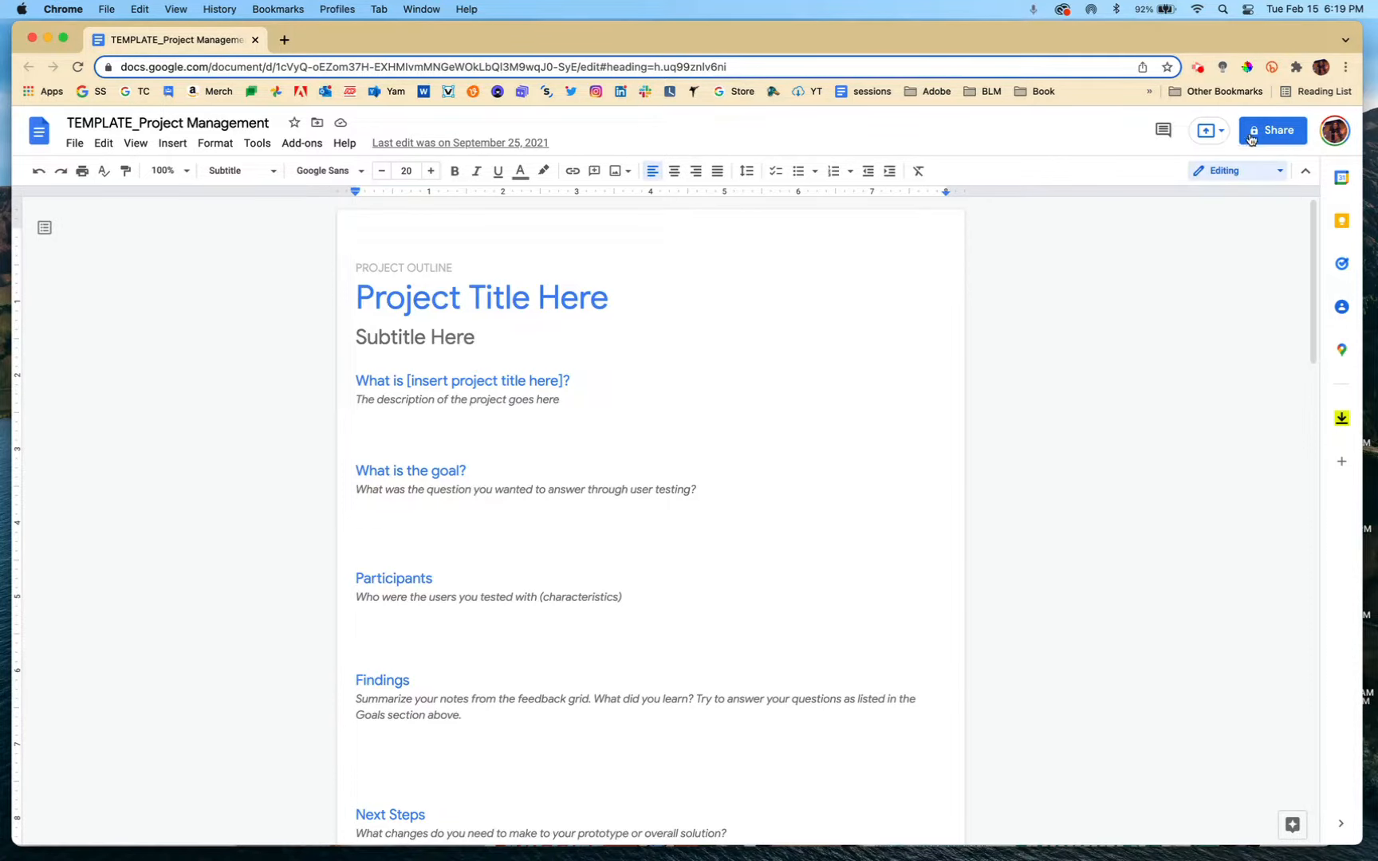
mouse_move(1288, 137)
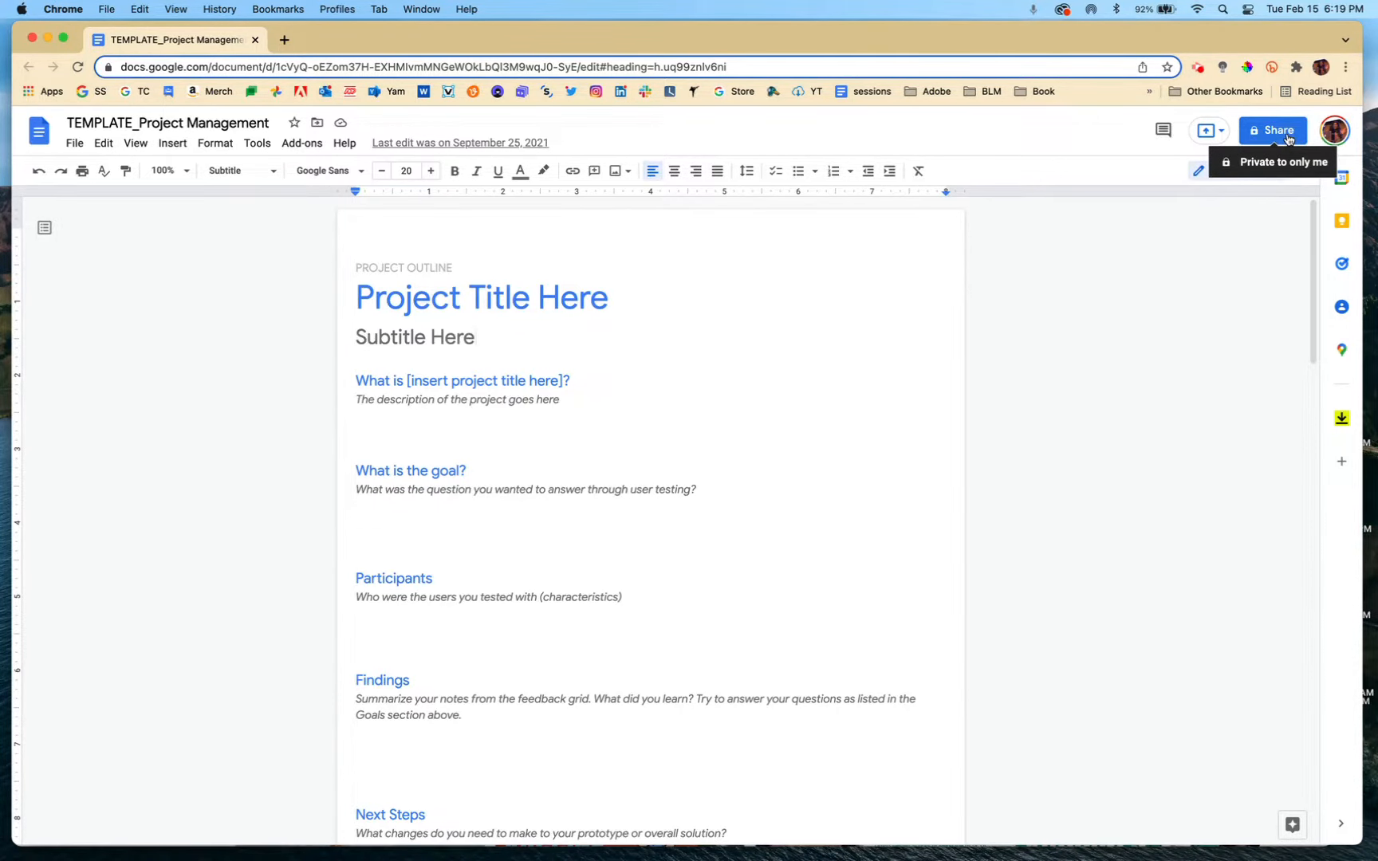
left_click(1272, 130)
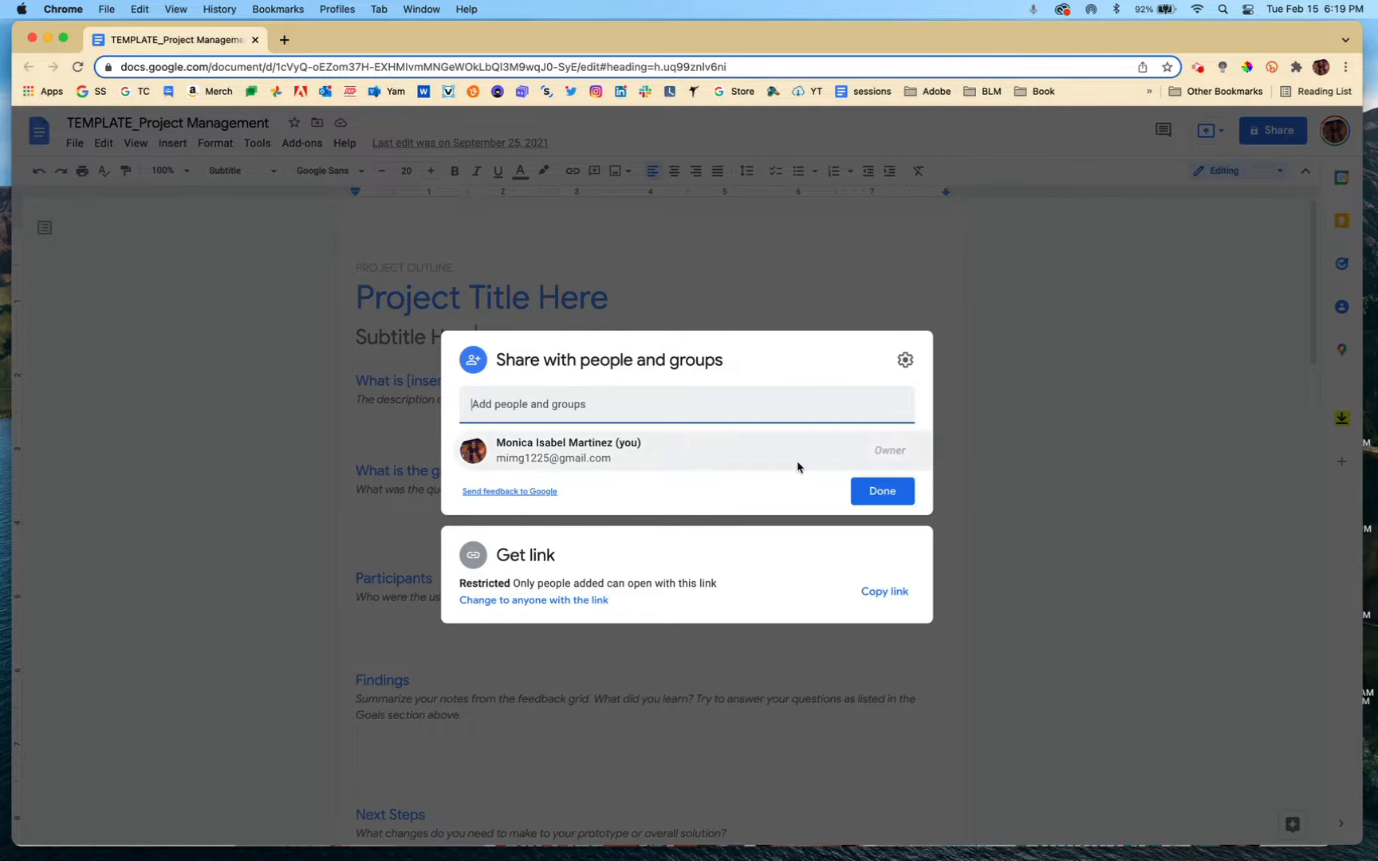
left_click(533, 600)
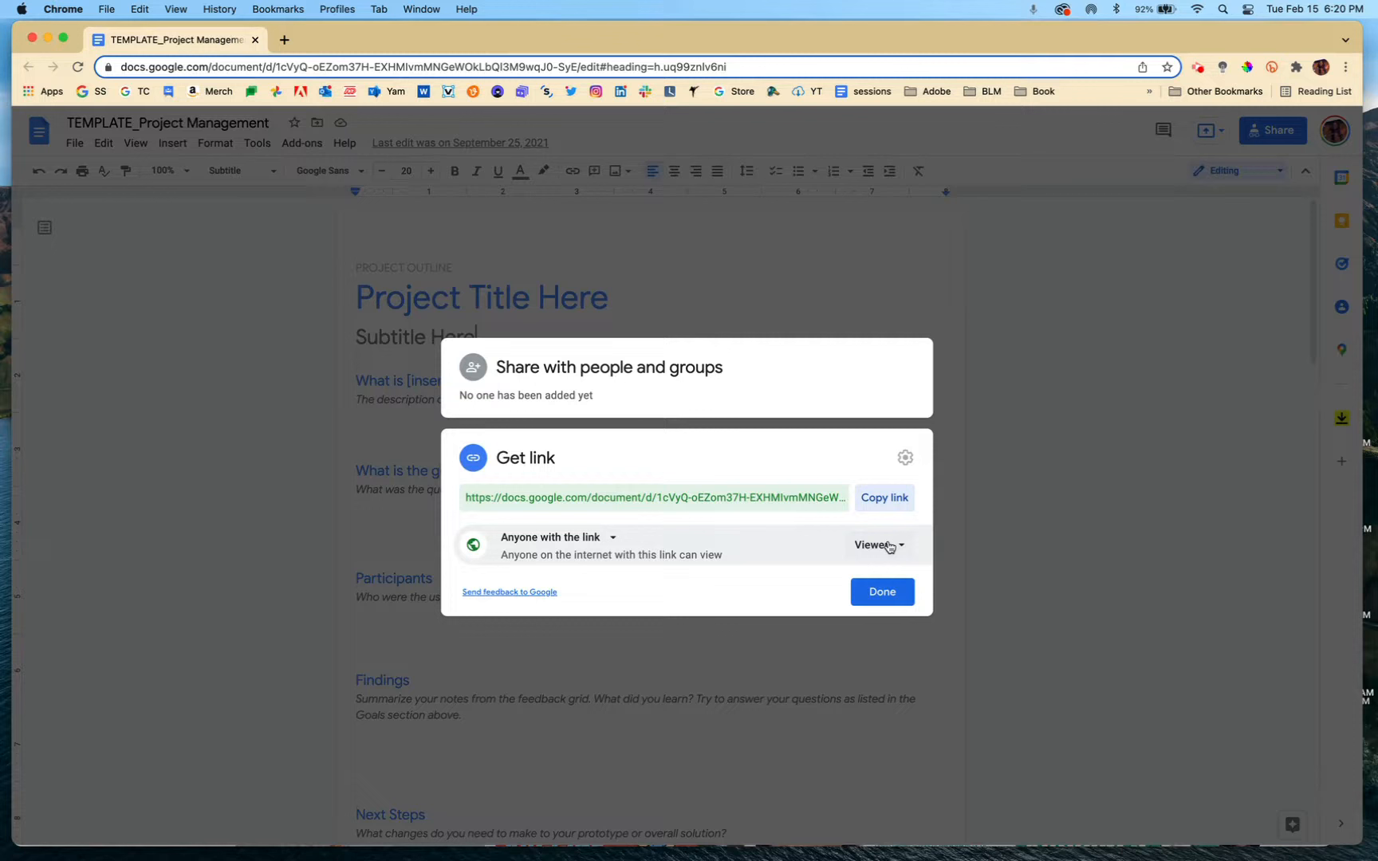
mouse_move(662, 611)
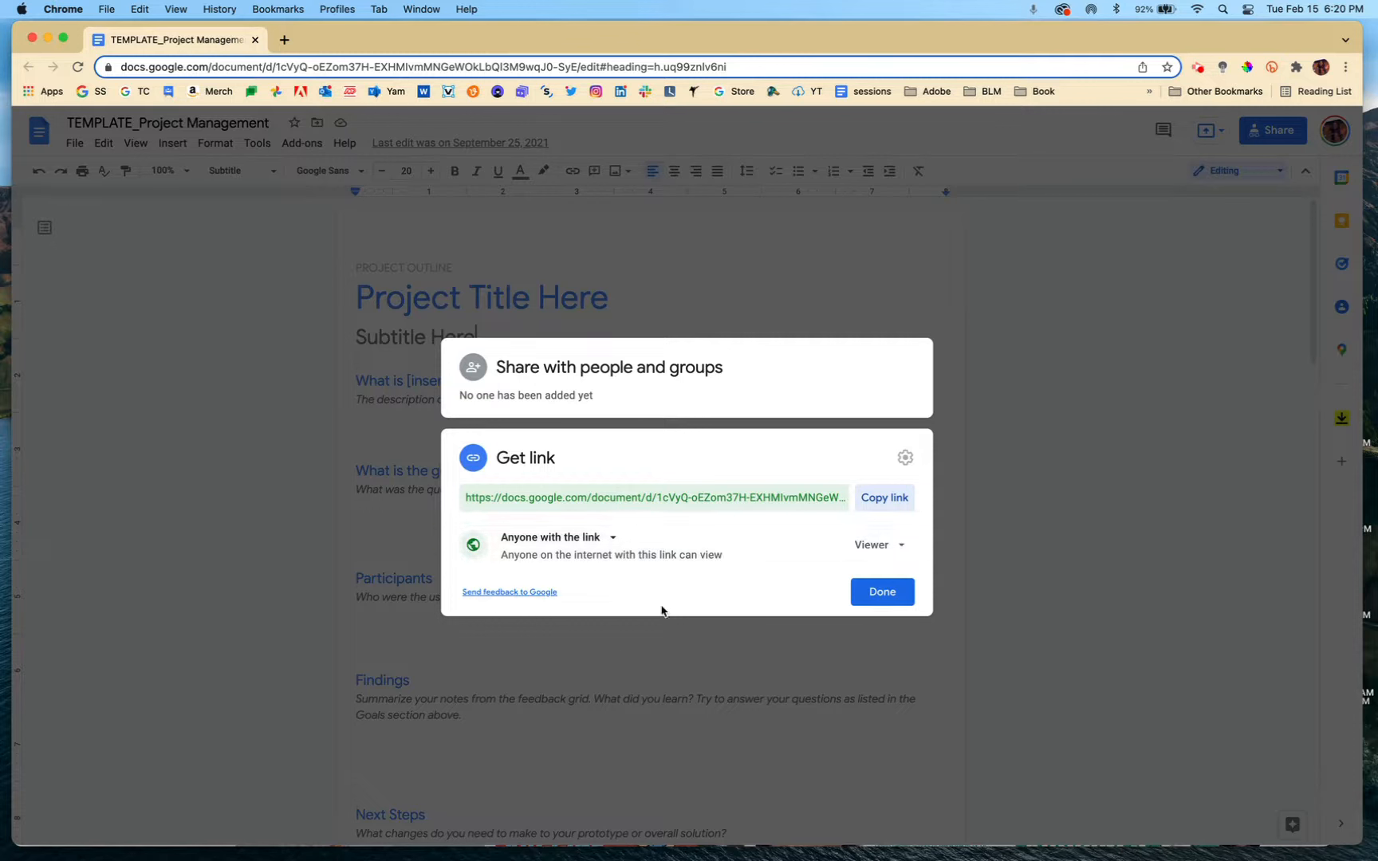
mouse_move(686, 594)
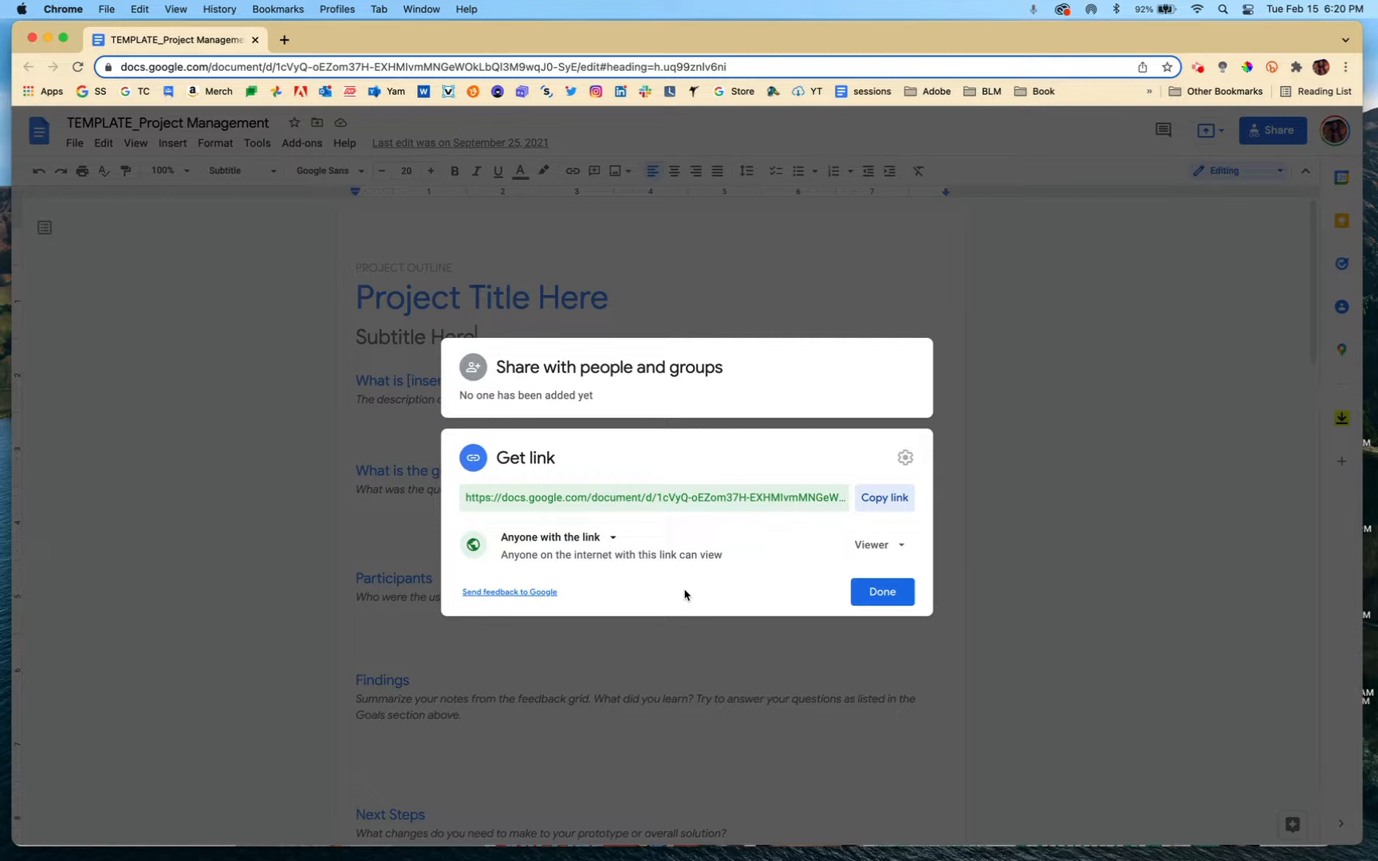
mouse_move(614, 537)
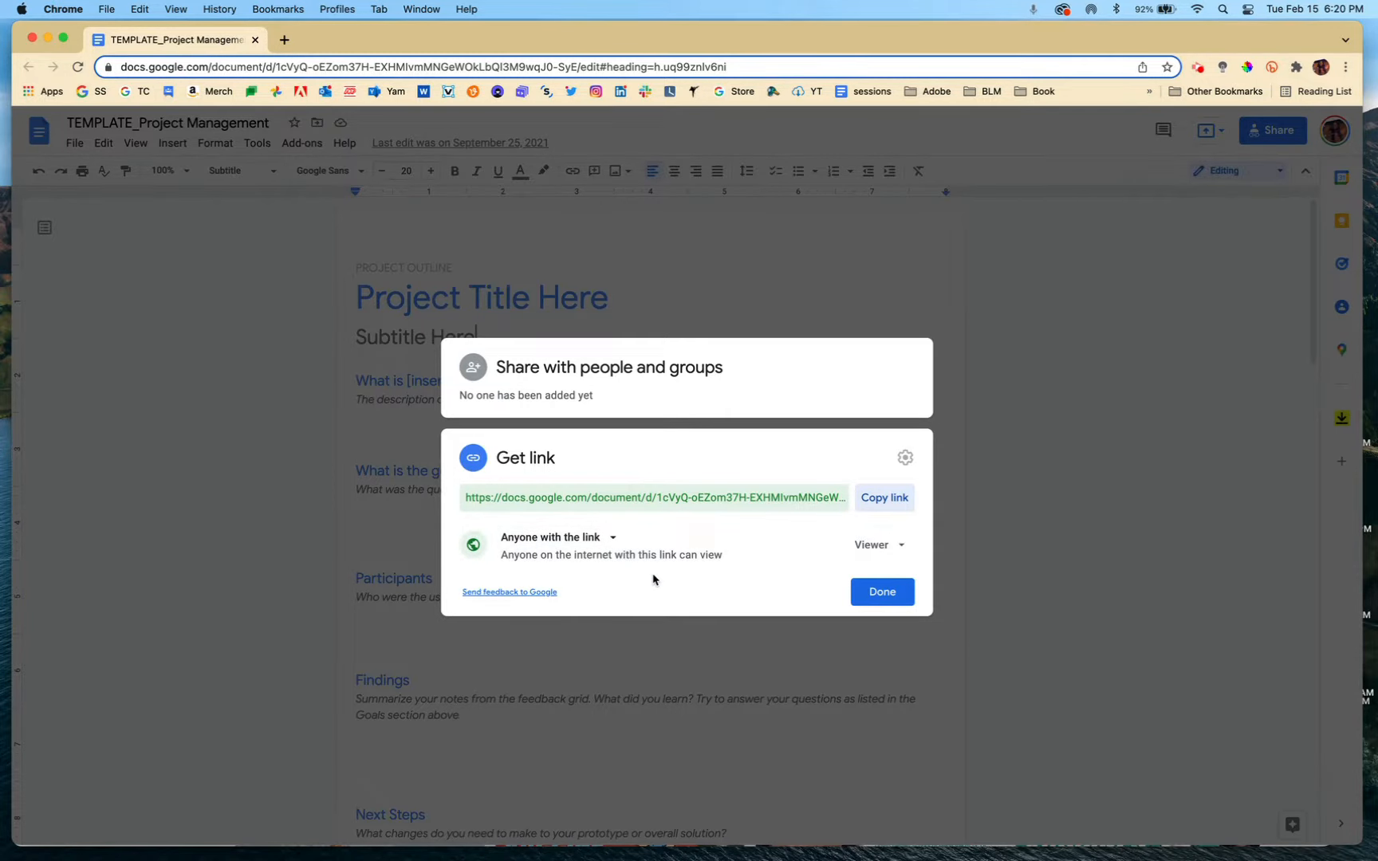
mouse_move(608, 555)
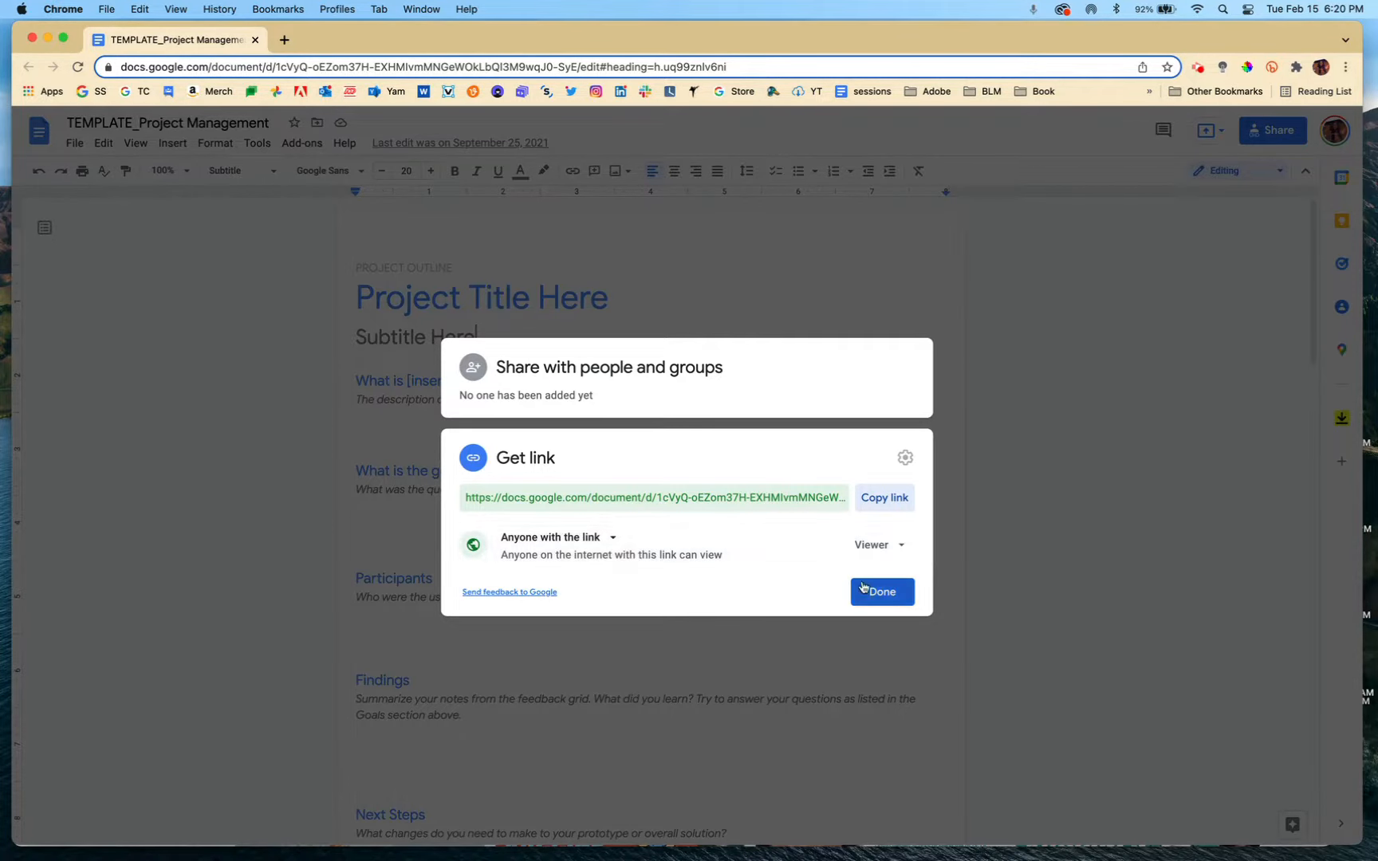
left_click(882, 592)
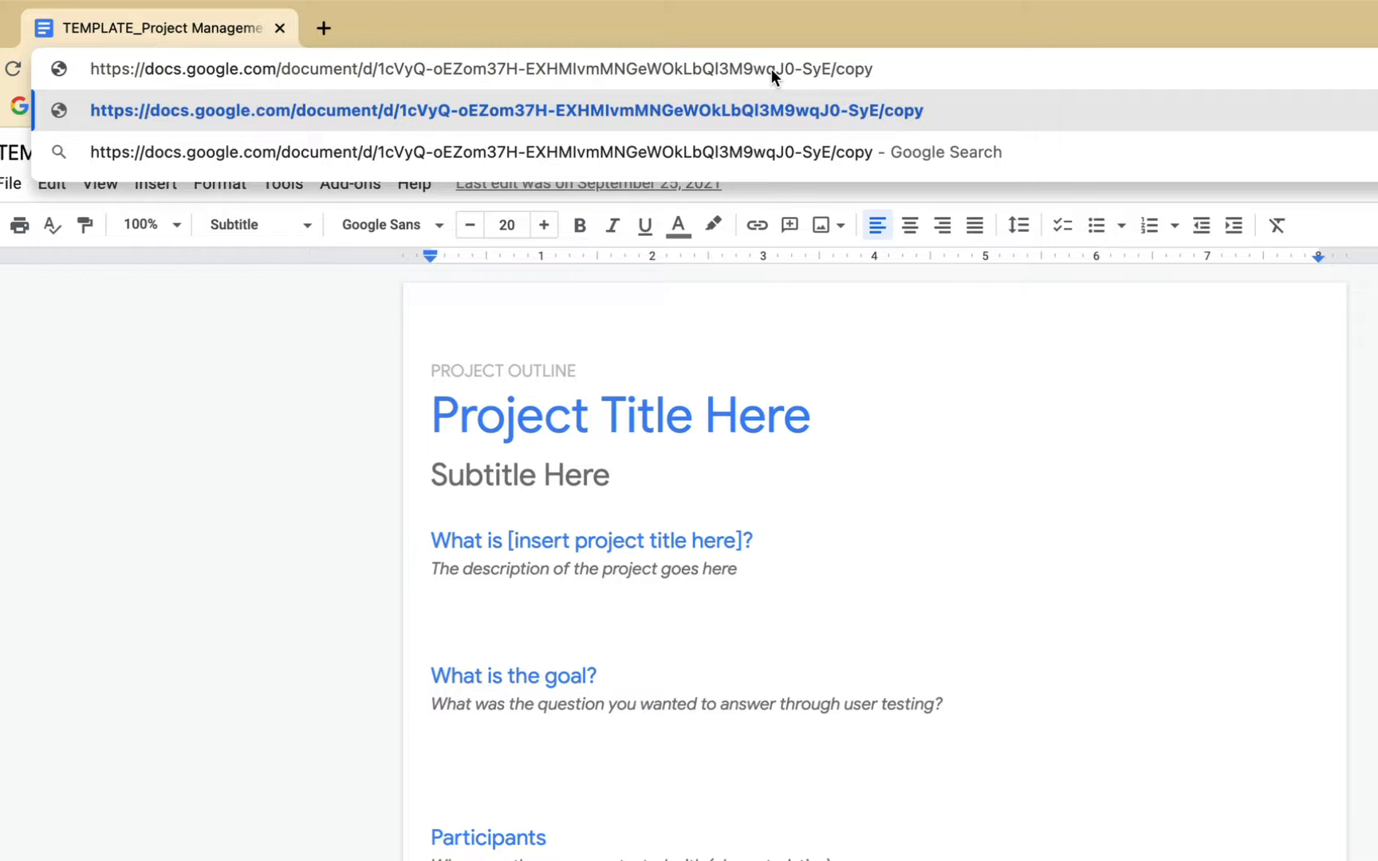
Edit the address bar so the document URL ends in /copy instead of /edit
left_click(483, 68)
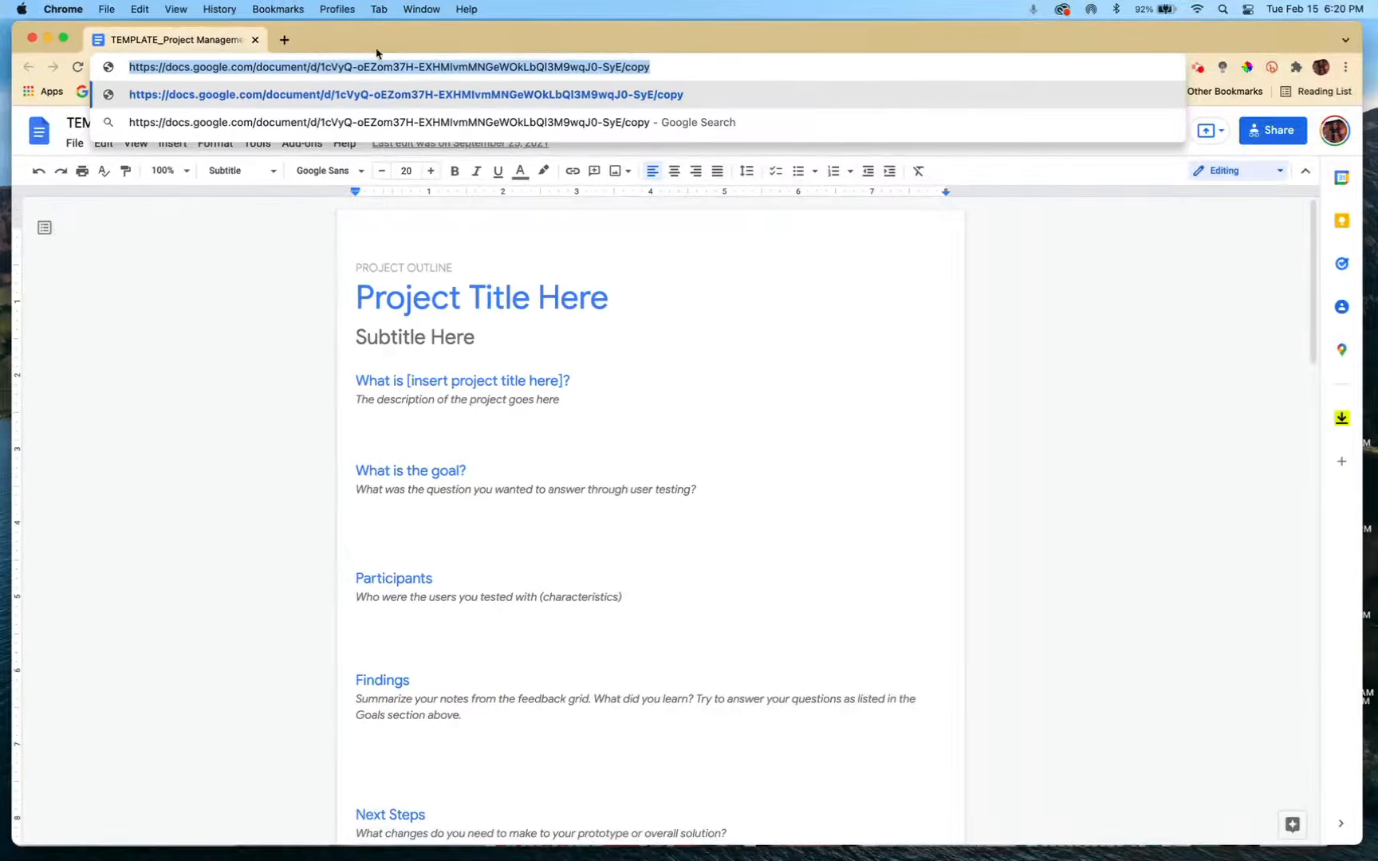
Load the /copy URL in a new tab and confirm Make a copy for TEMPLATE_Project Management
left_click(284, 40)
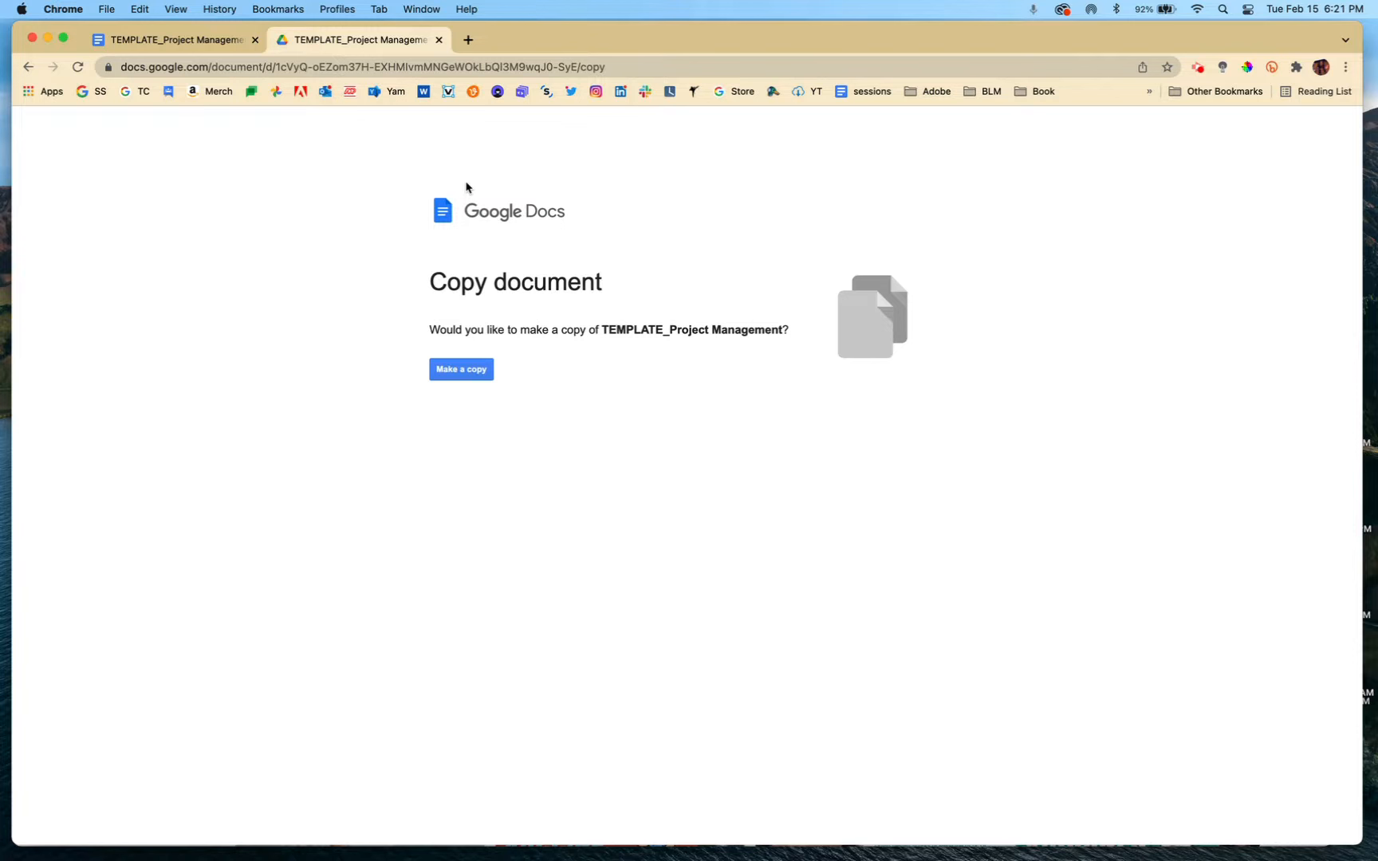
mouse_move(595, 184)
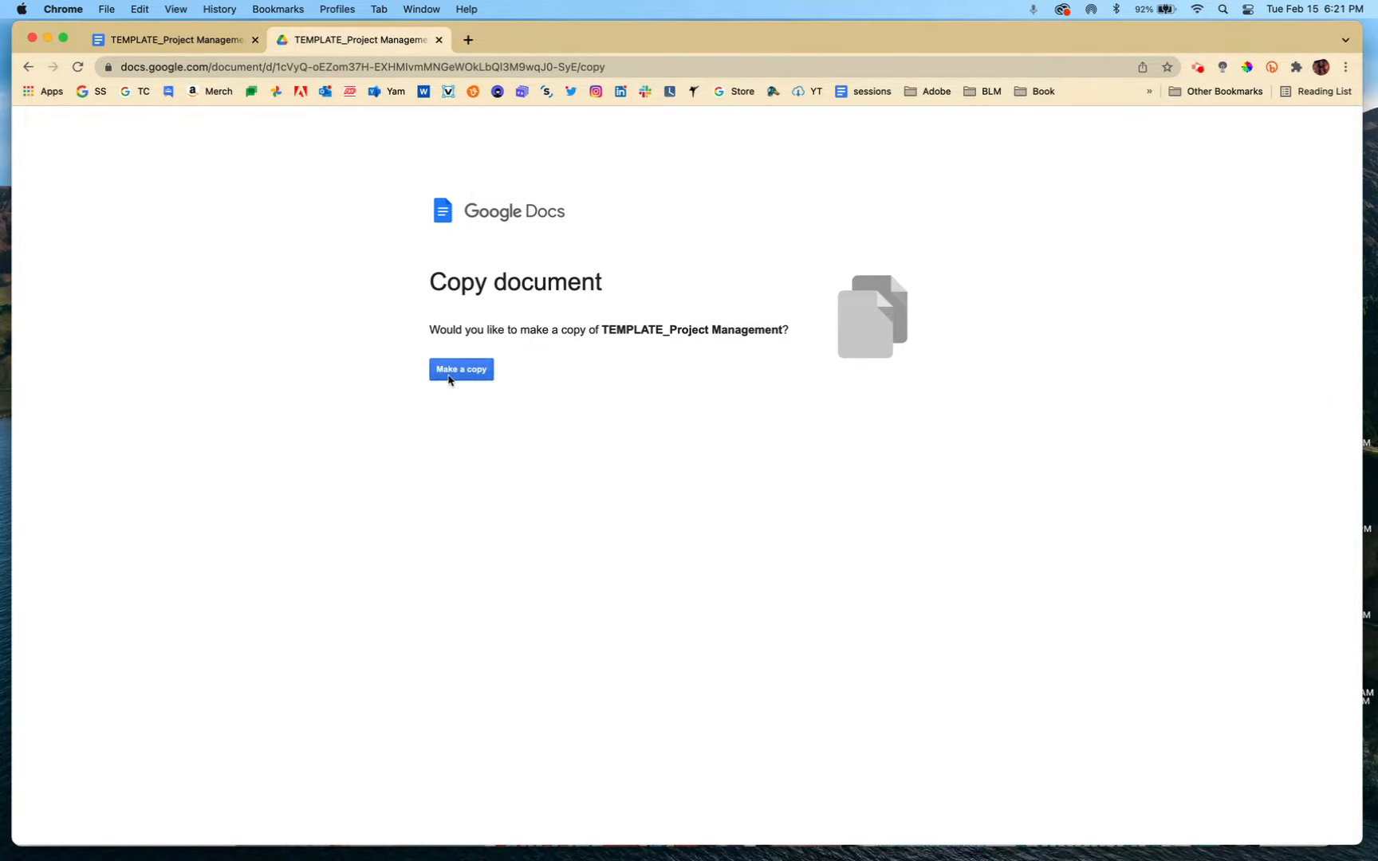
left_click(461, 370)
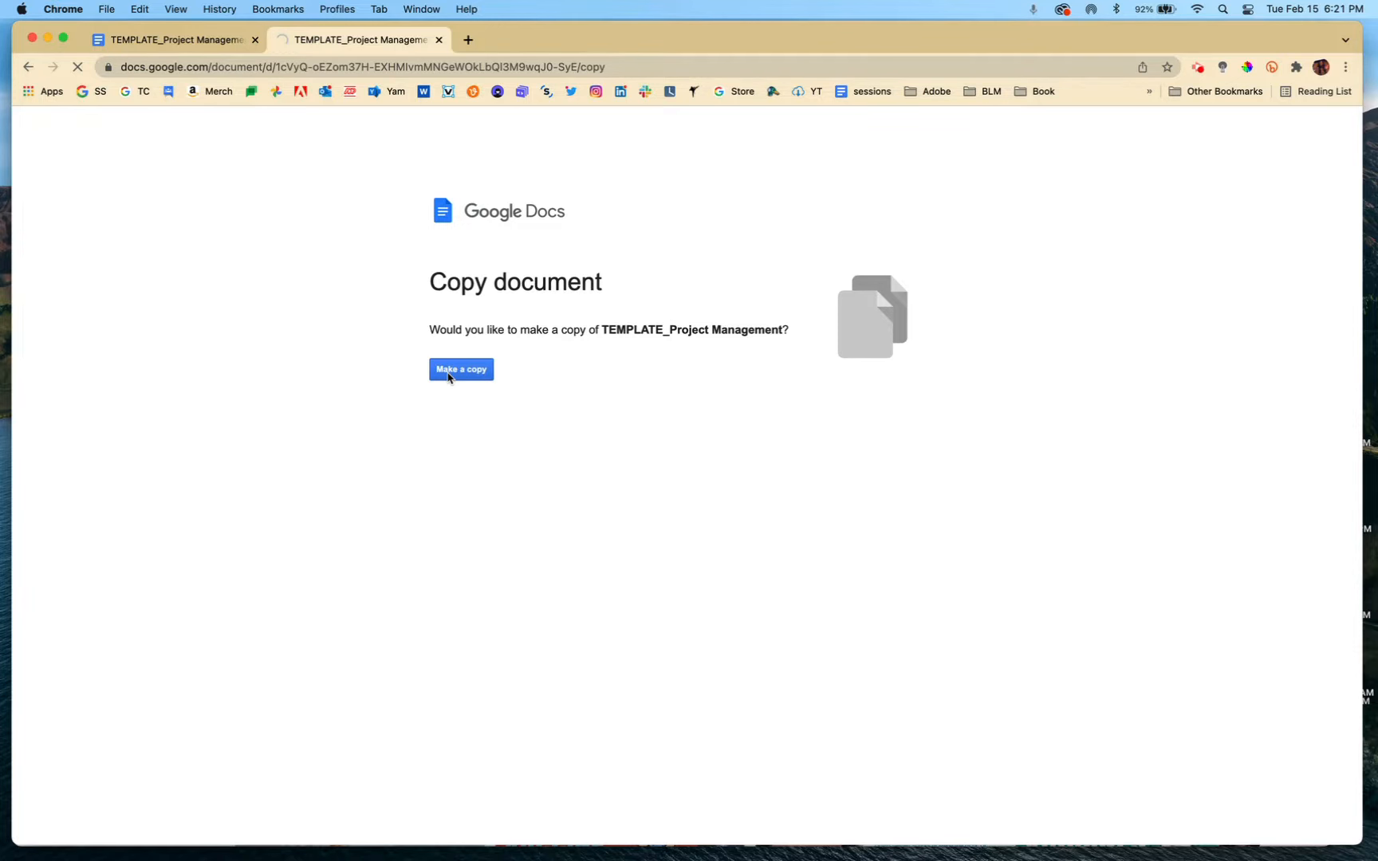
Open the new 'Copy of TEMPLATE_Project Management' document once it is created
left_click(461, 369)
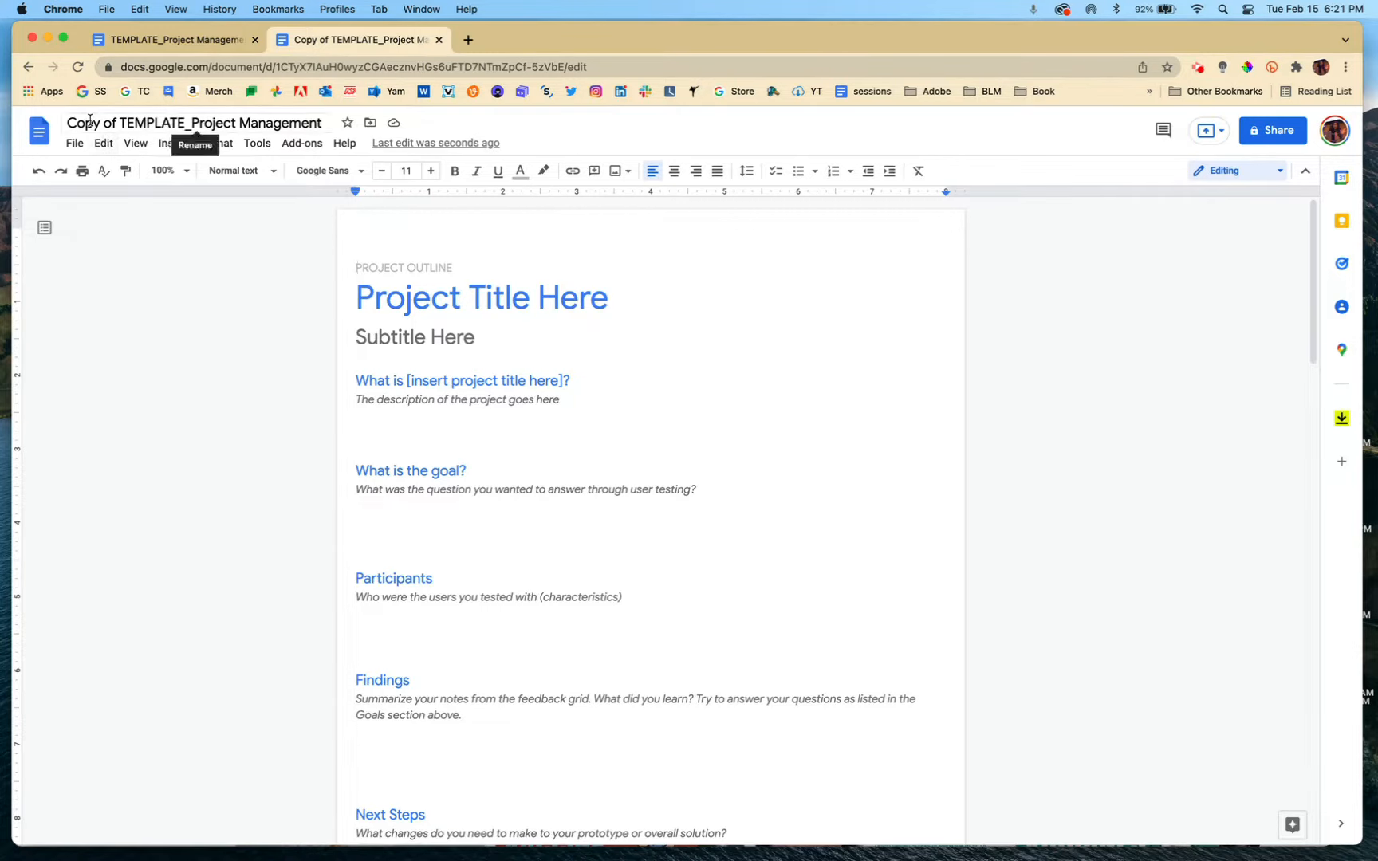
mouse_move(450, 265)
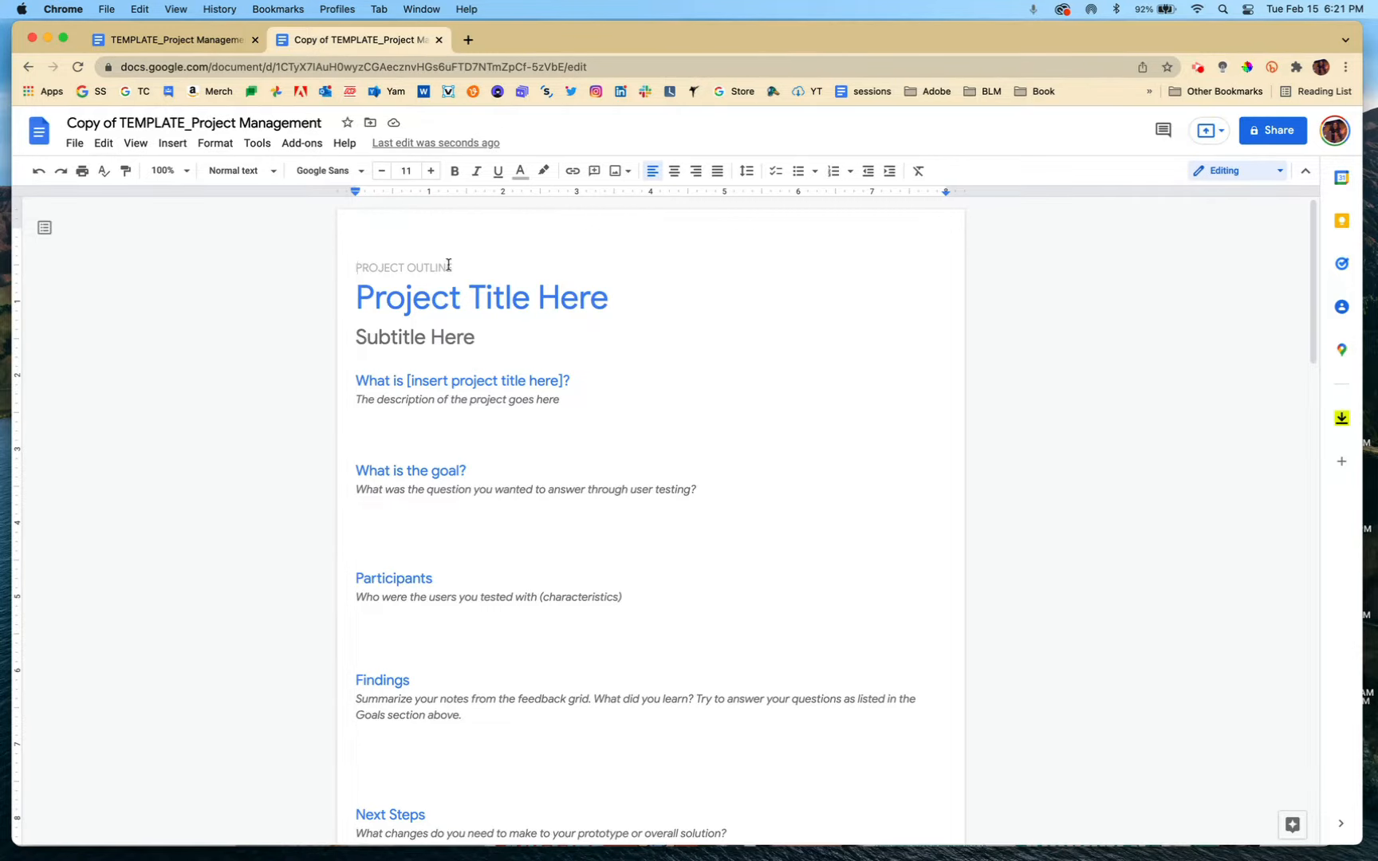